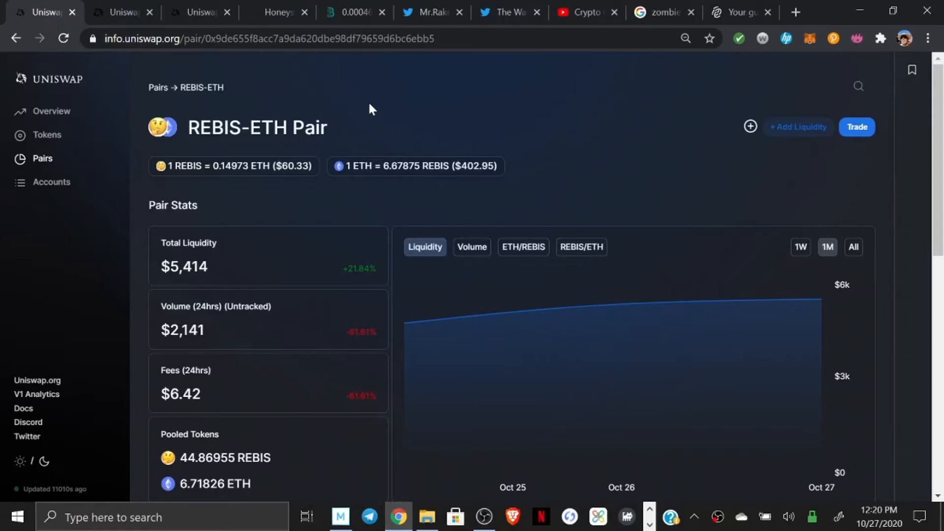
{"action": "mouse_move", "coordinate": [346, 92]}
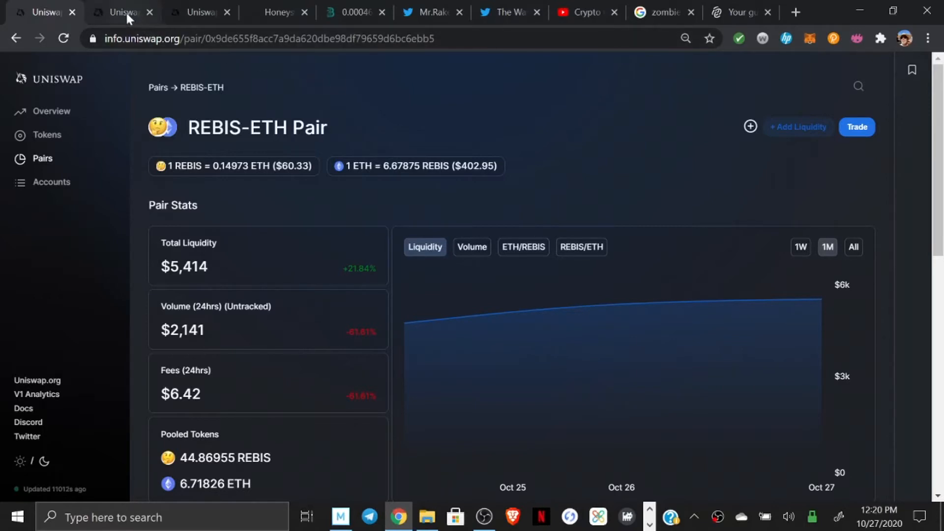
{"action": "mouse_move", "coordinate": [129, 17]}
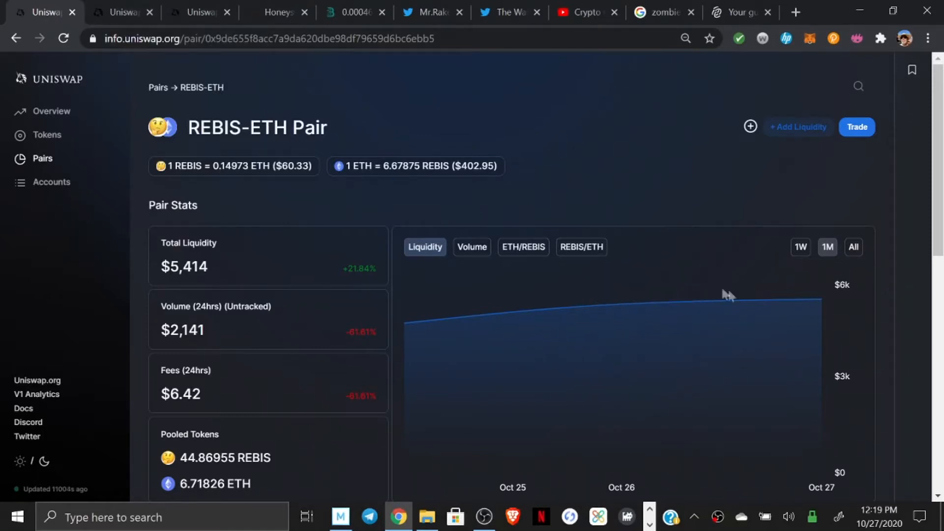
{"action": "mouse_move", "coordinate": [690, 101]}
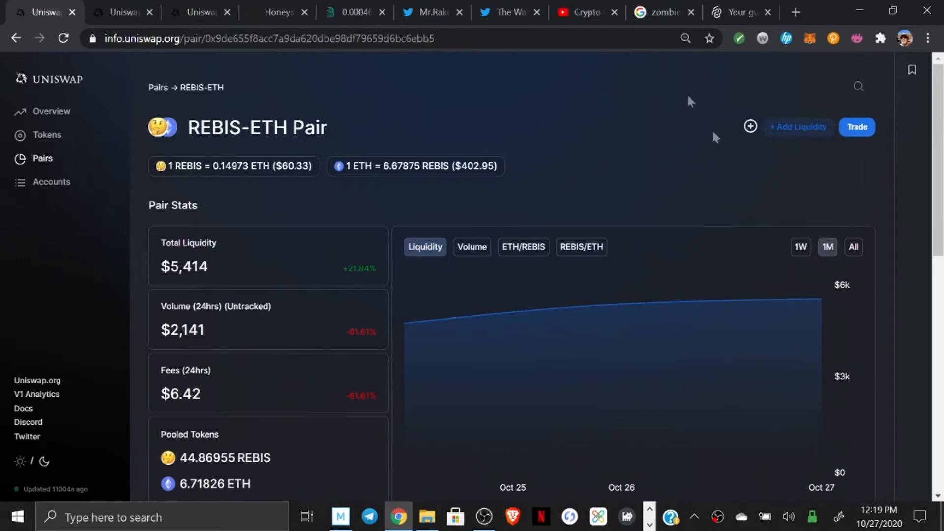
{"action": "mouse_move", "coordinate": [421, 72]}
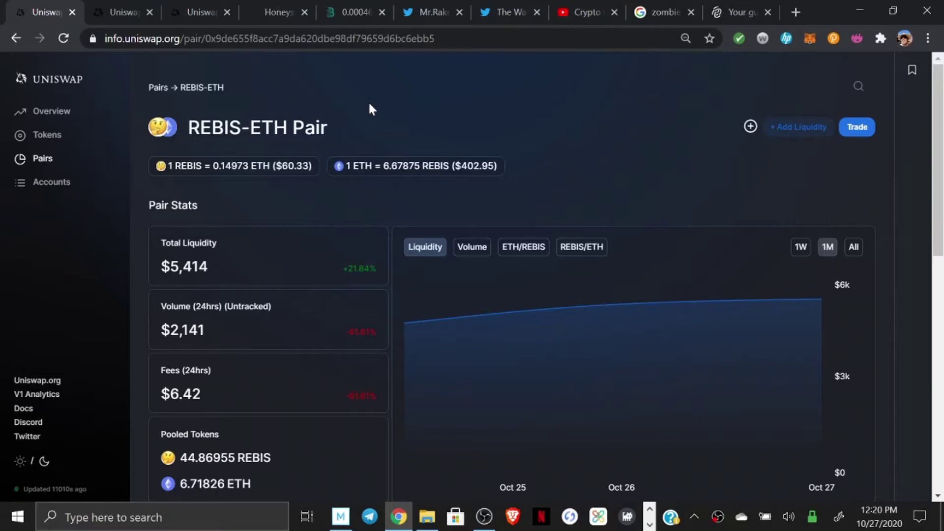
{"action": "mouse_move", "coordinate": [339, 88]}
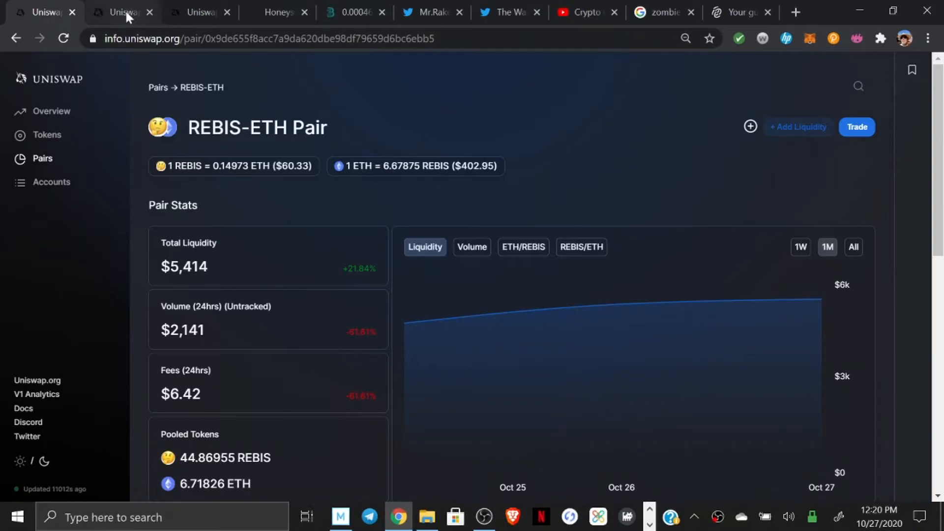
{"action": "mouse_move", "coordinate": [128, 17]}
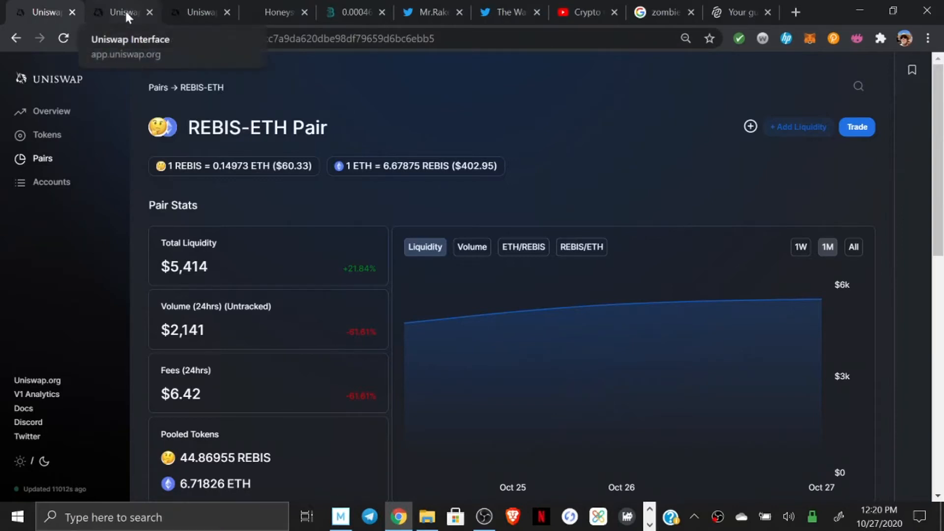
- View the site's language options (English, French, Russian) on rebis.link, keeping English
{"action": "left_click", "coordinate": [433, 13]}
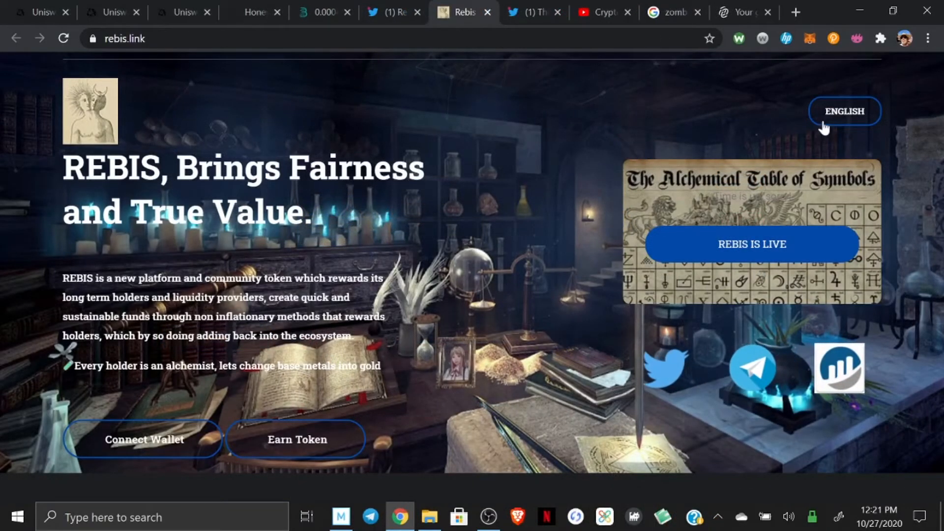
{"action": "mouse_move", "coordinate": [830, 125]}
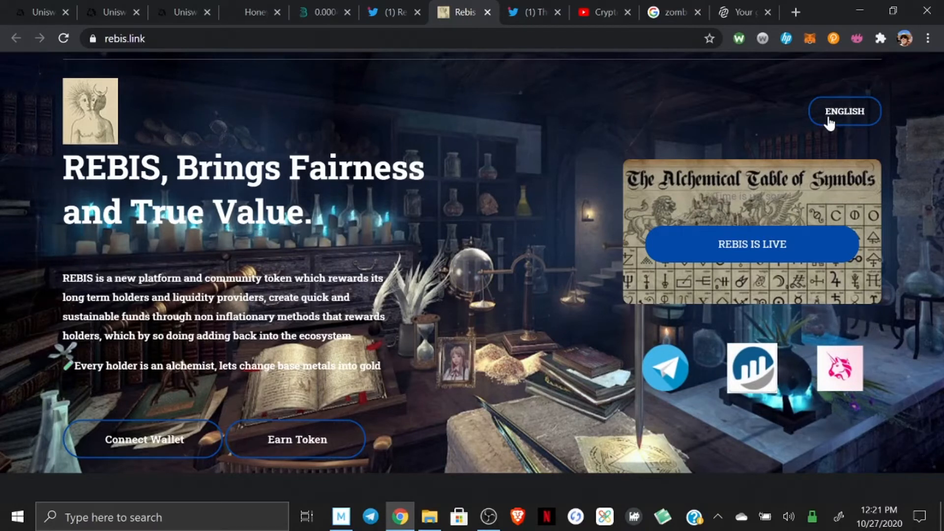
{"action": "left_click", "coordinate": [843, 110]}
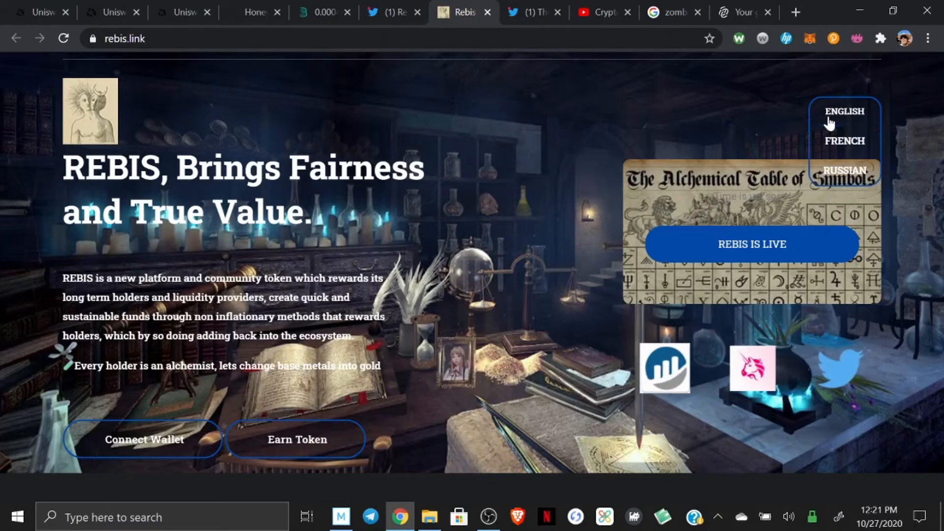
{"action": "mouse_move", "coordinate": [804, 116]}
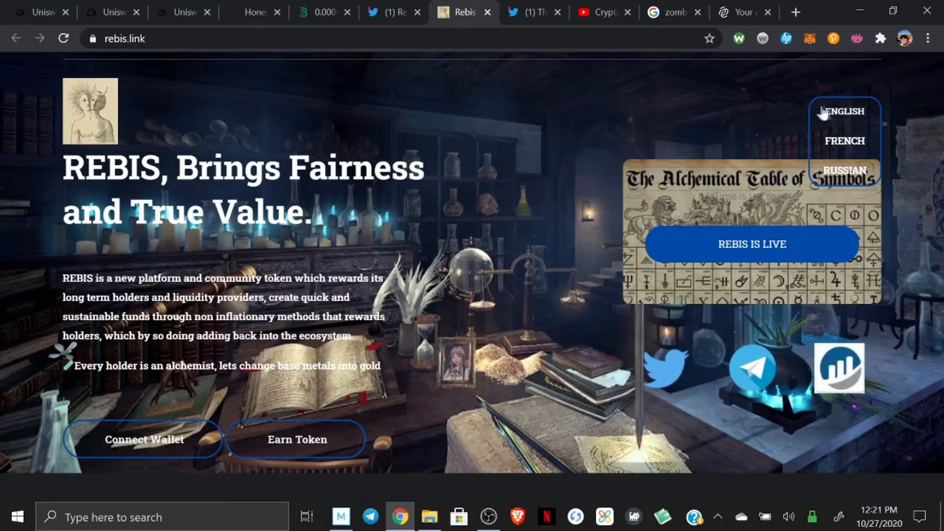
{"action": "left_click", "coordinate": [843, 110]}
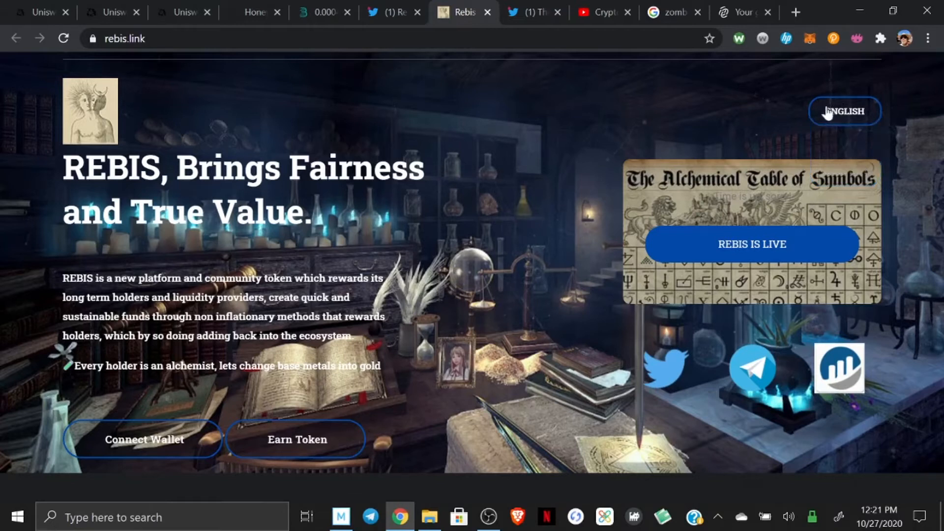
{"action": "mouse_move", "coordinate": [572, 202]}
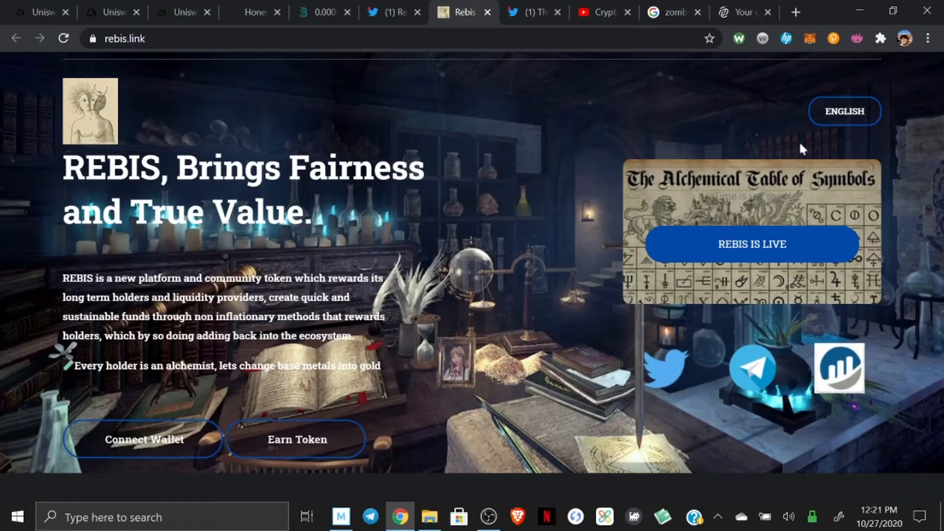
{"action": "mouse_move", "coordinate": [830, 123]}
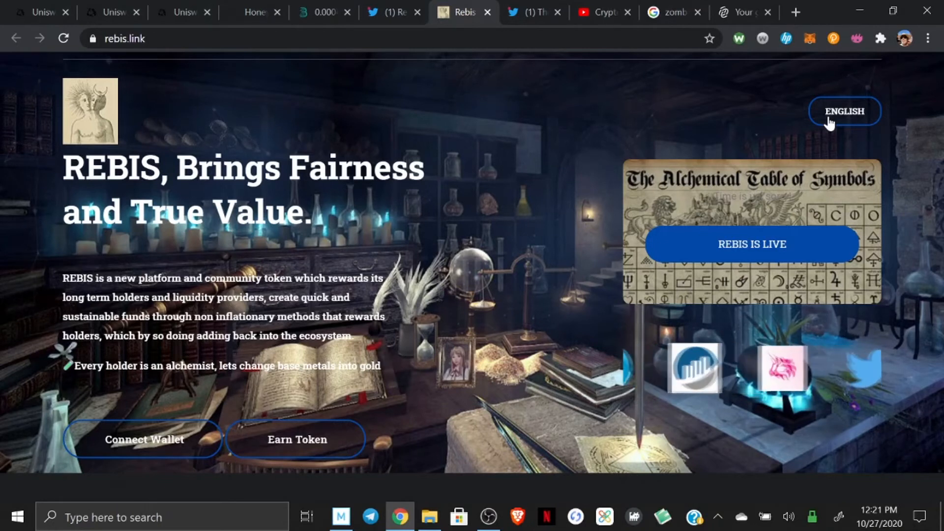
{"action": "left_click", "coordinate": [843, 110]}
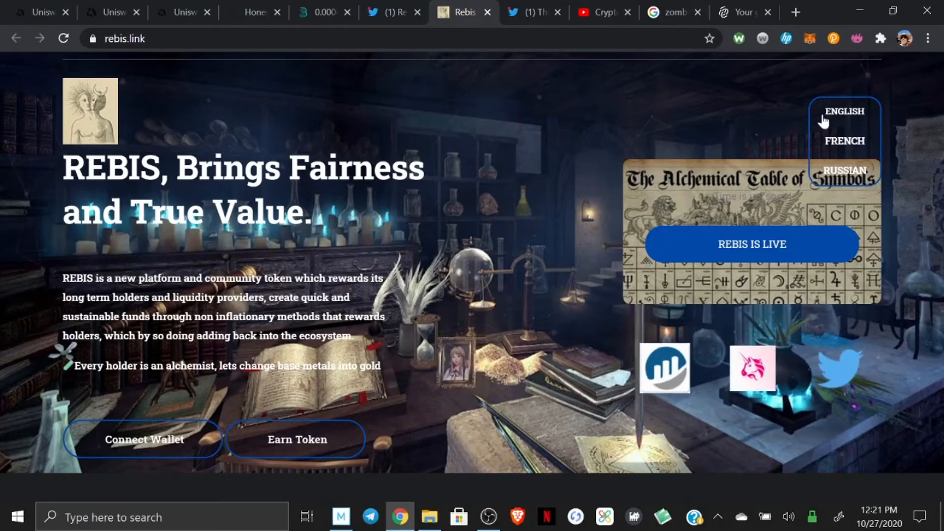
{"action": "mouse_move", "coordinate": [804, 117]}
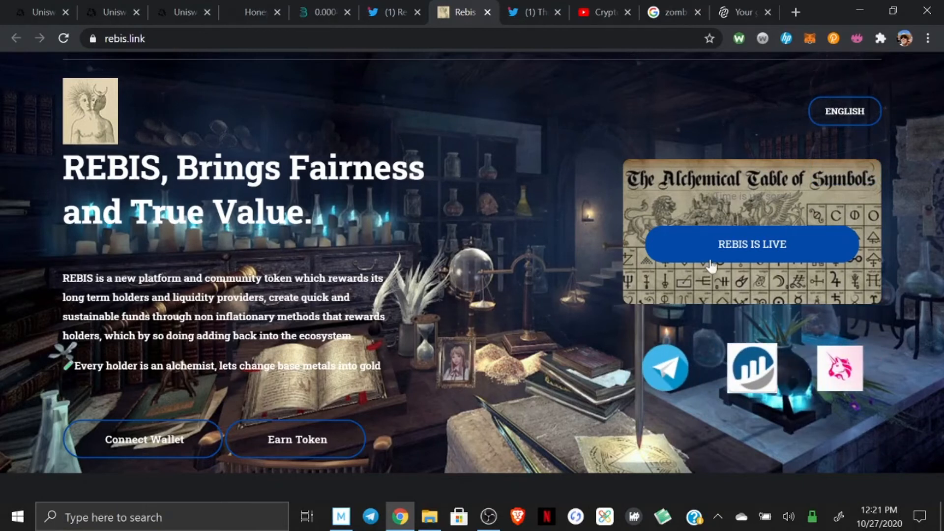
{"action": "mouse_move", "coordinate": [727, 256]}
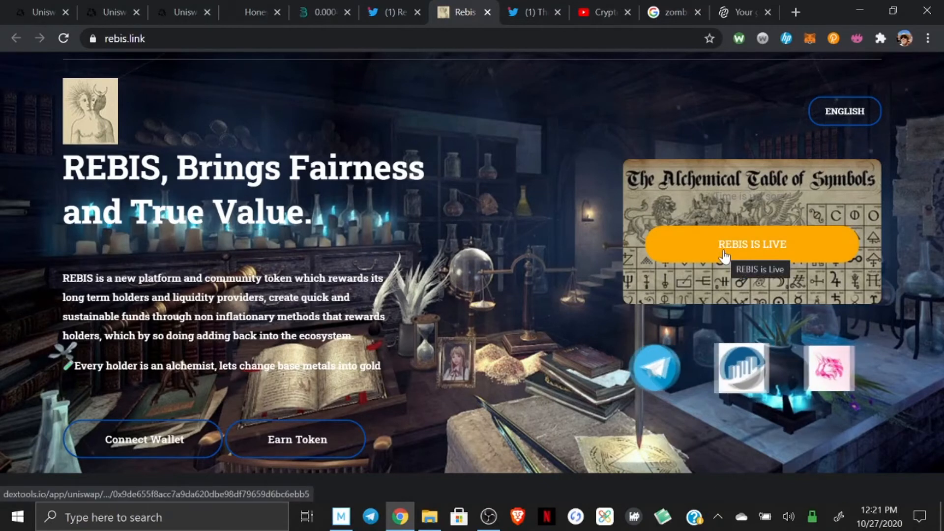
- Follow the REBIS IS LIVE link to the token's DEXTools chart
{"action": "left_click", "coordinate": [751, 244]}
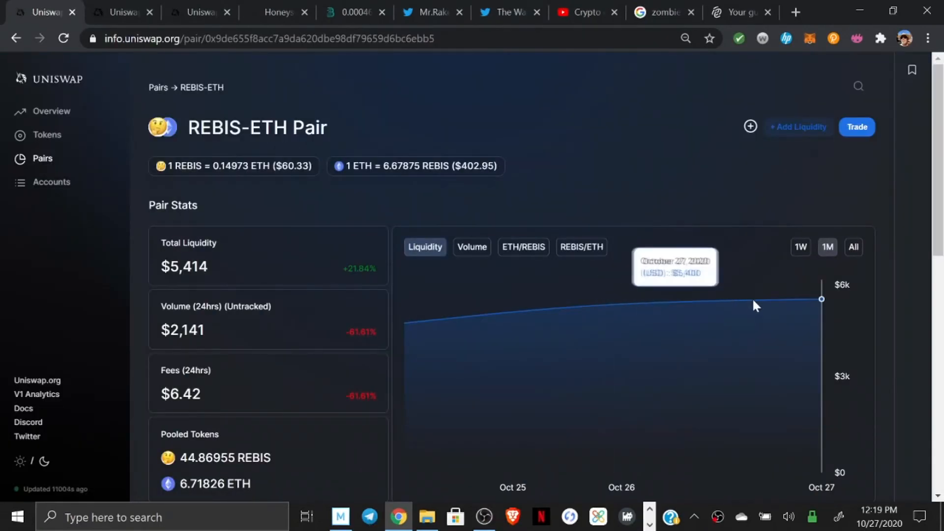
{"action": "mouse_move", "coordinate": [590, 32]}
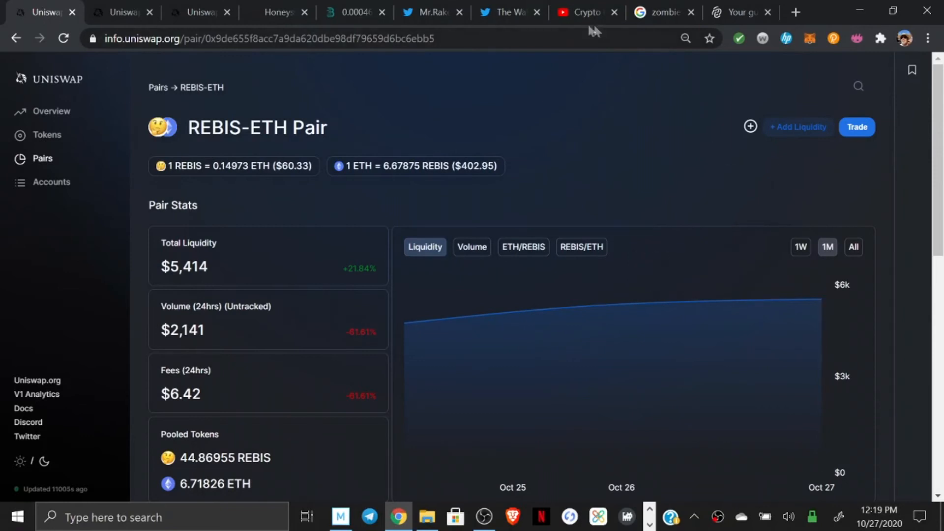
{"action": "mouse_move", "coordinate": [336, 96]}
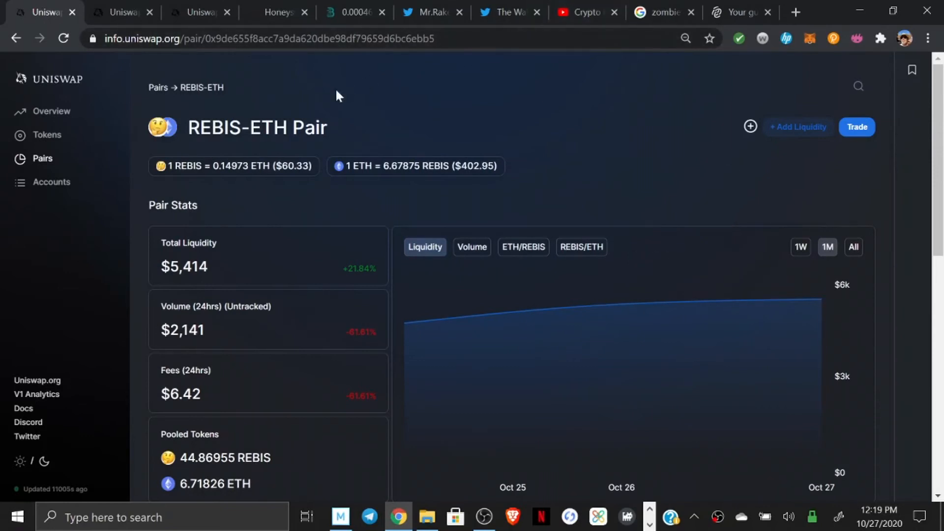
{"action": "mouse_move", "coordinate": [368, 109]}
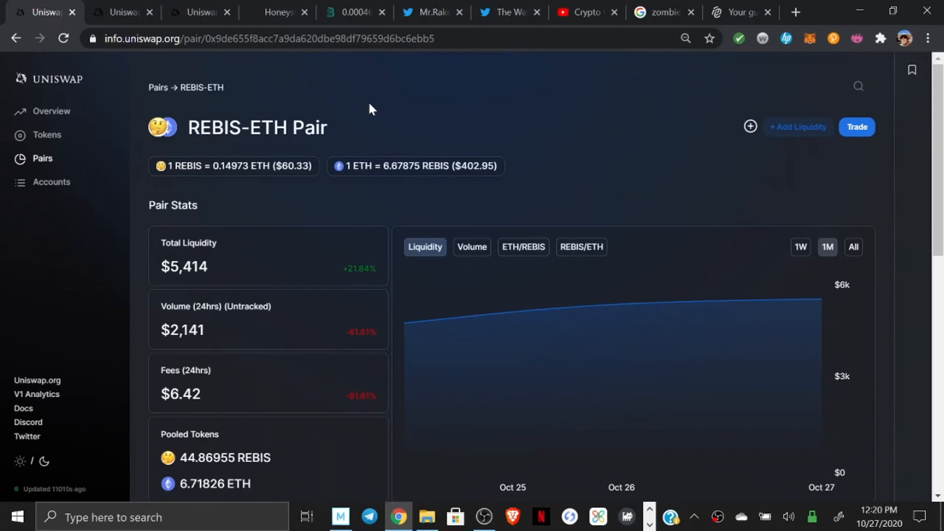
{"action": "mouse_move", "coordinate": [313, 74]}
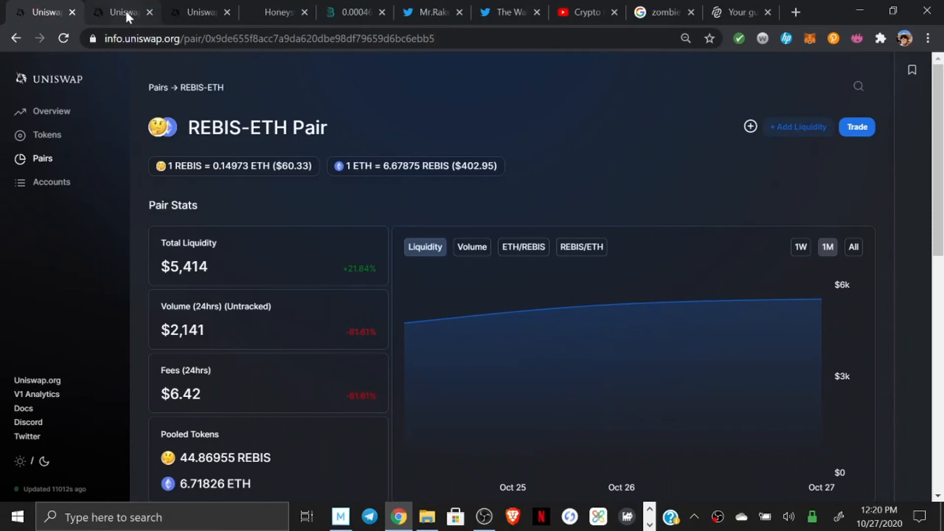
{"action": "mouse_move", "coordinate": [129, 18]}
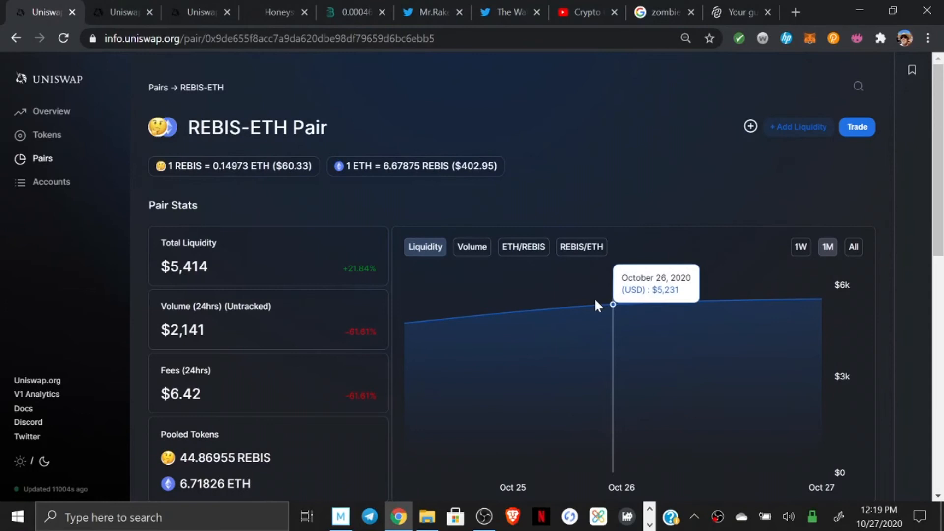
{"action": "mouse_move", "coordinate": [759, 305]}
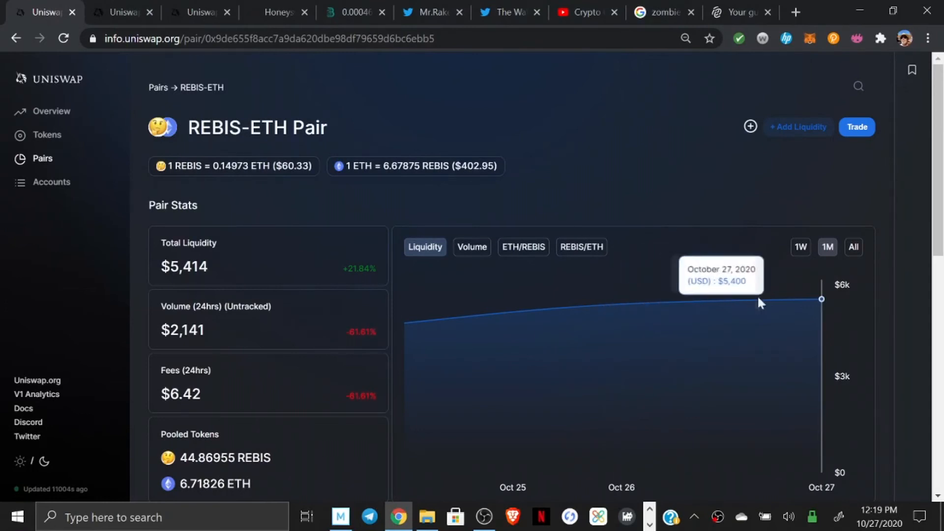
{"action": "mouse_move", "coordinate": [587, 31]}
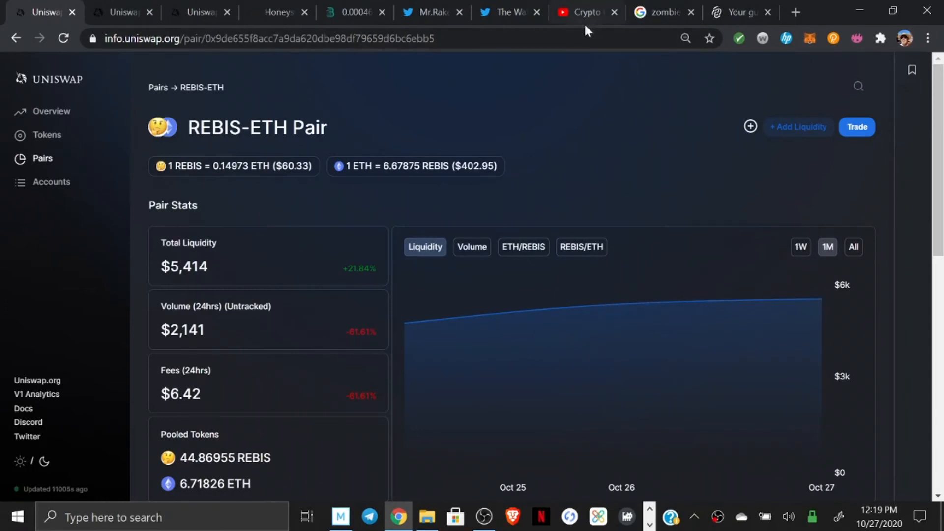
{"action": "mouse_move", "coordinate": [336, 96]}
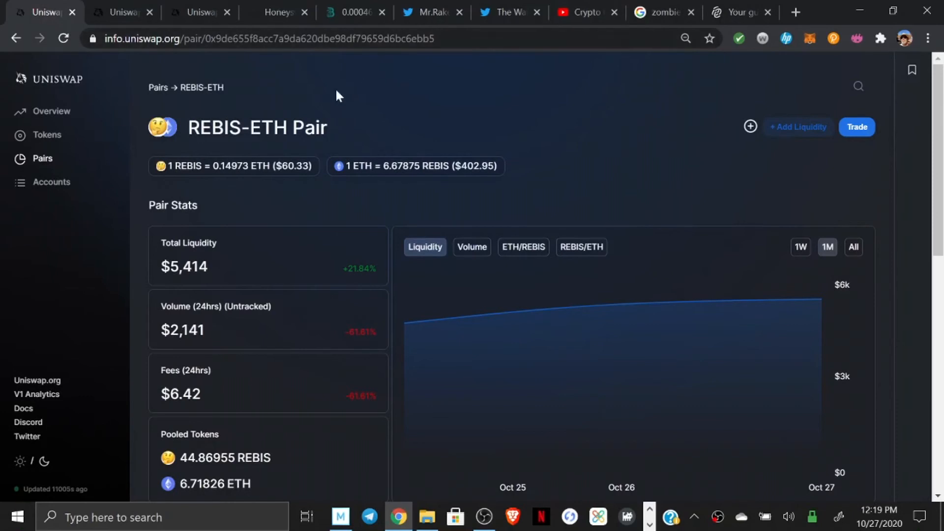
{"action": "mouse_move", "coordinate": [368, 109]}
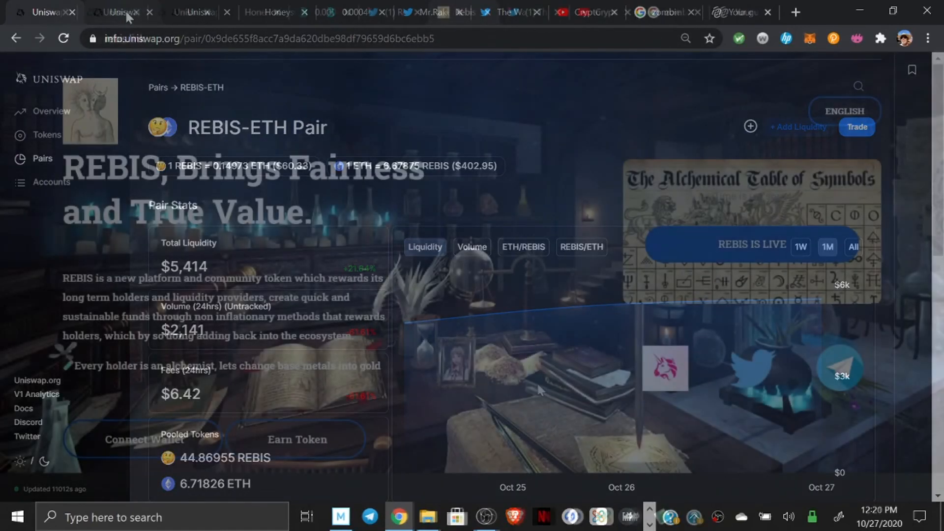
- Return to the rebis.link homepage and review its language choices, staying in English
{"action": "left_click", "coordinate": [465, 12]}
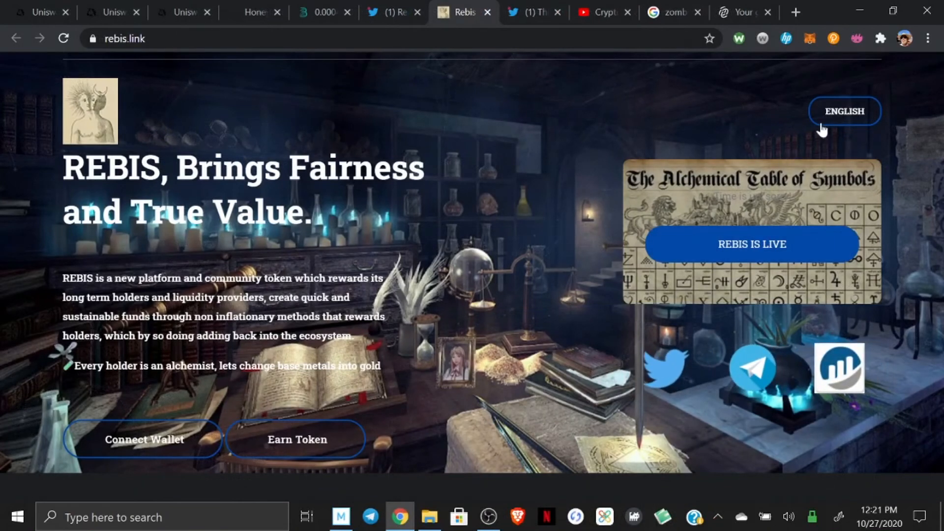
{"action": "mouse_move", "coordinate": [830, 124]}
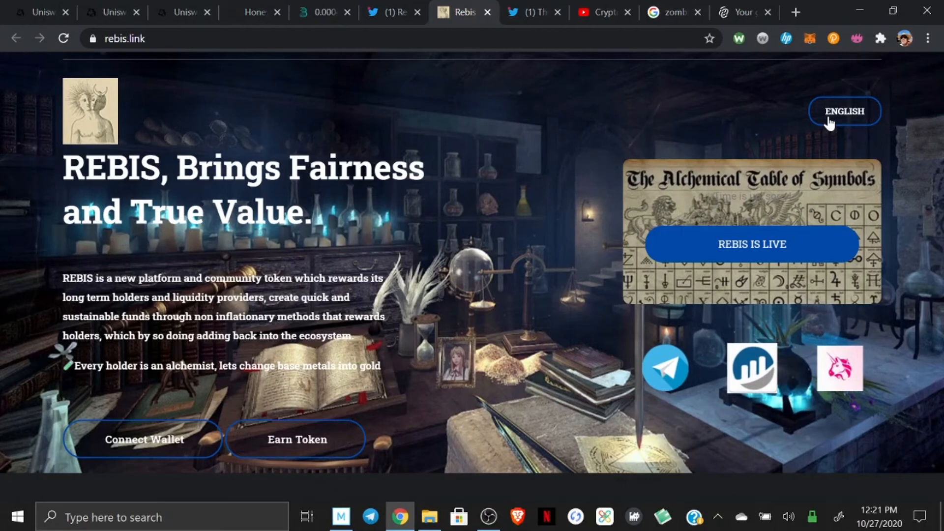
{"action": "left_click", "coordinate": [845, 110]}
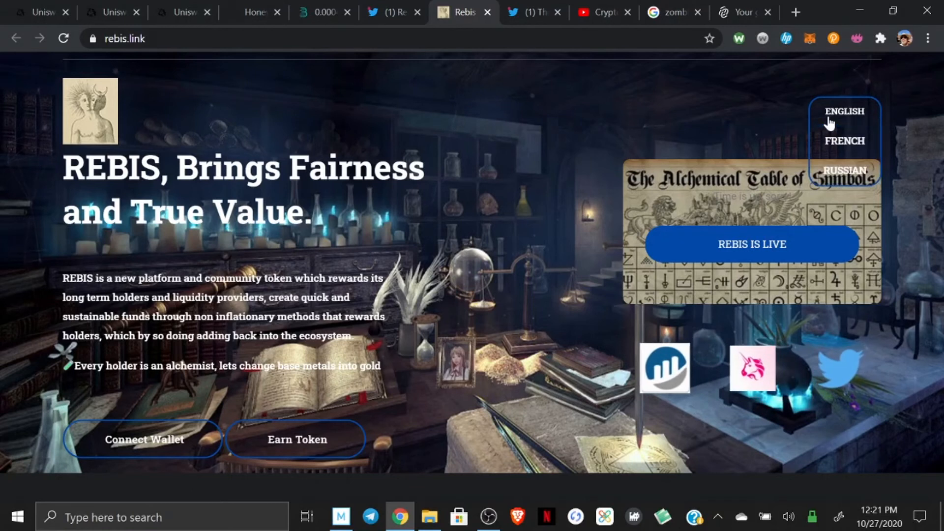
{"action": "mouse_move", "coordinate": [805, 116]}
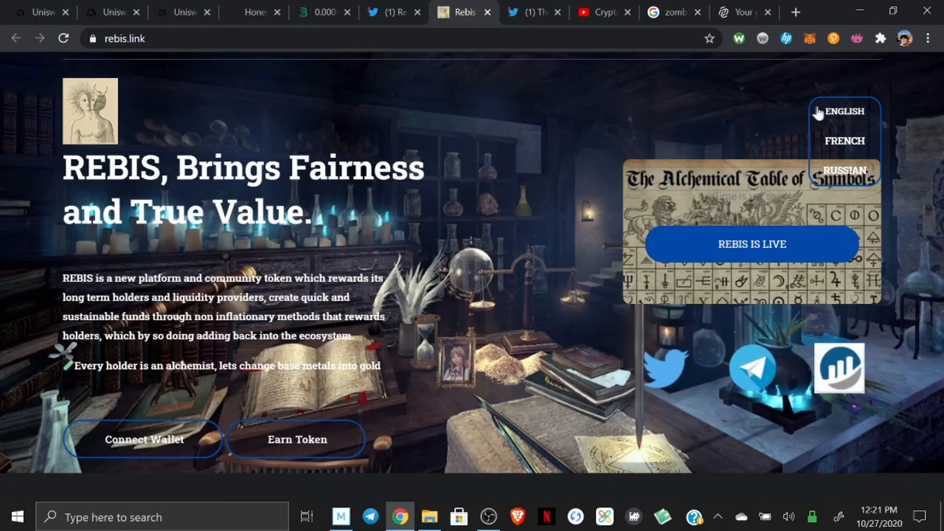
{"action": "left_click", "coordinate": [844, 111]}
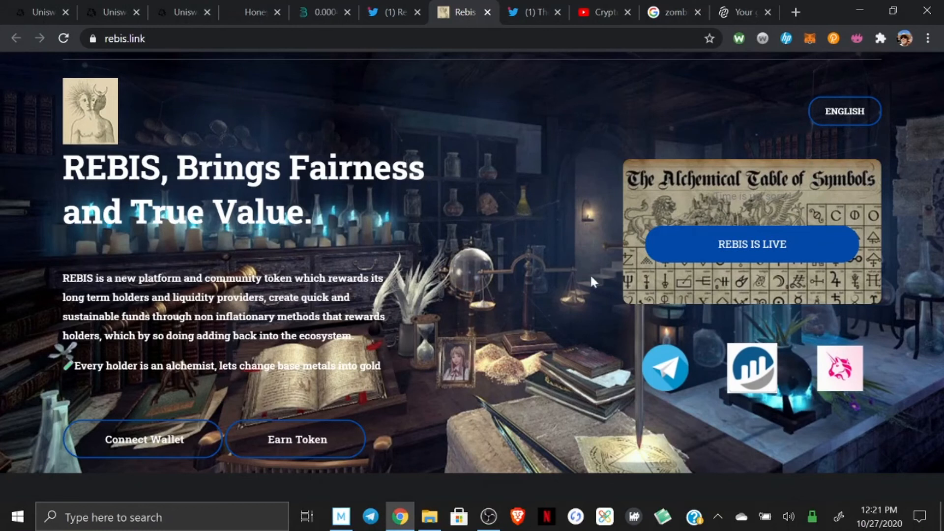
{"action": "mouse_move", "coordinate": [727, 261]}
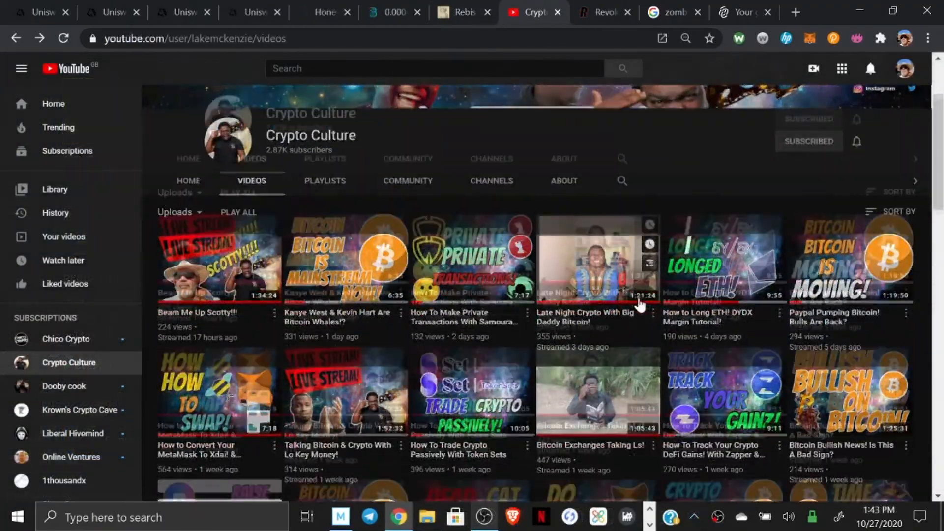
- Scroll the Crypto Culture uploads to the 'Do This On MetaMask Now!! Revokecash & TacDappstar' video
{"action": "scroll", "scroll_direction": "down", "scroll_amount": 3}
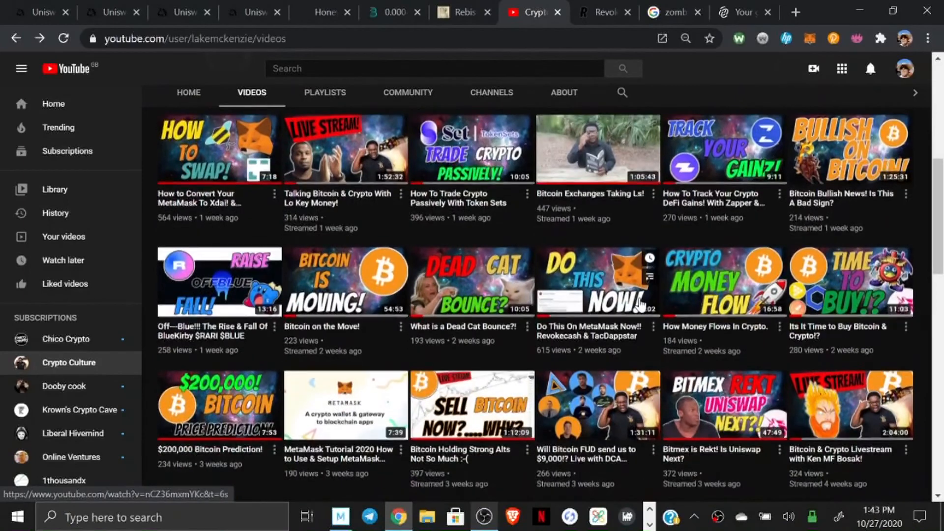
{"action": "scroll", "scroll_direction": "down", "scroll_amount": 3}
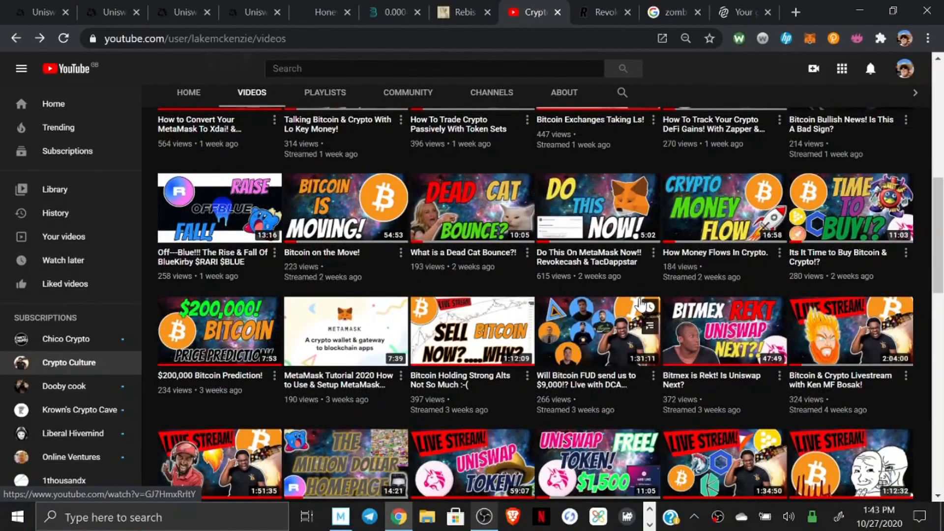
{"action": "mouse_move", "coordinate": [598, 223]}
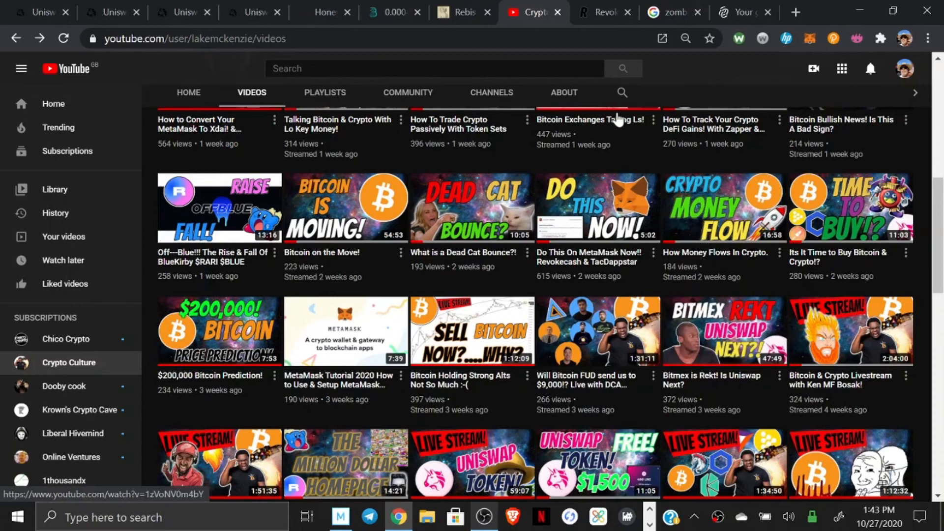
{"action": "mouse_move", "coordinate": [632, 159]}
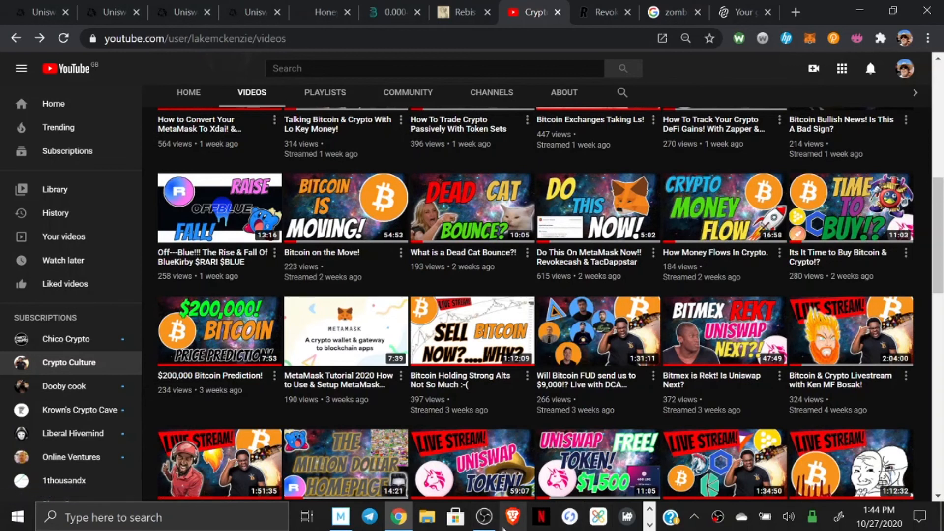
{"action": "mouse_move", "coordinate": [480, 514]}
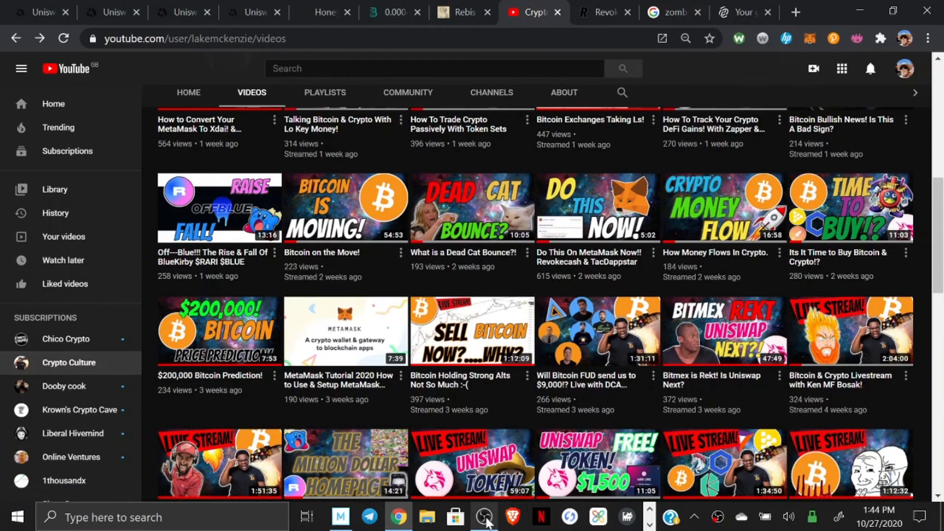
{"action": "scroll", "scroll_direction": "up", "scroll_amount": 3}
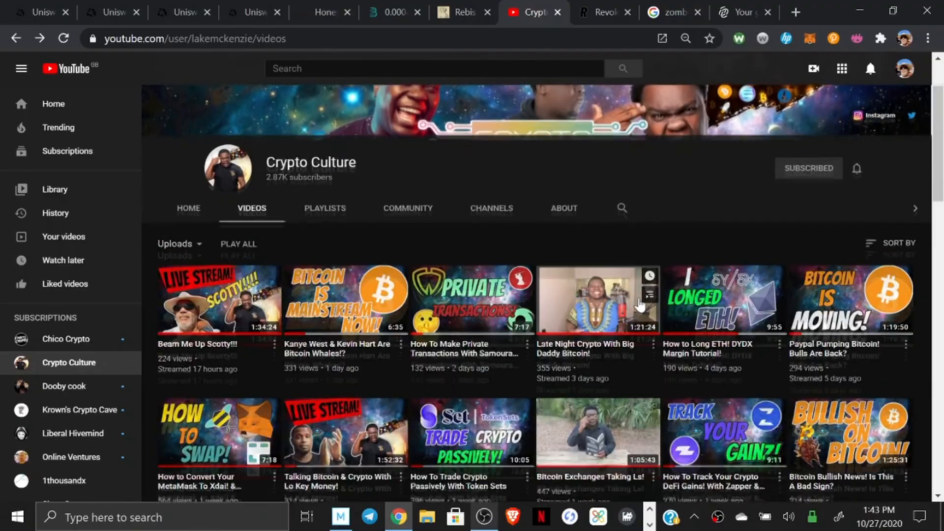
{"action": "scroll", "scroll_direction": "down", "scroll_amount": 3}
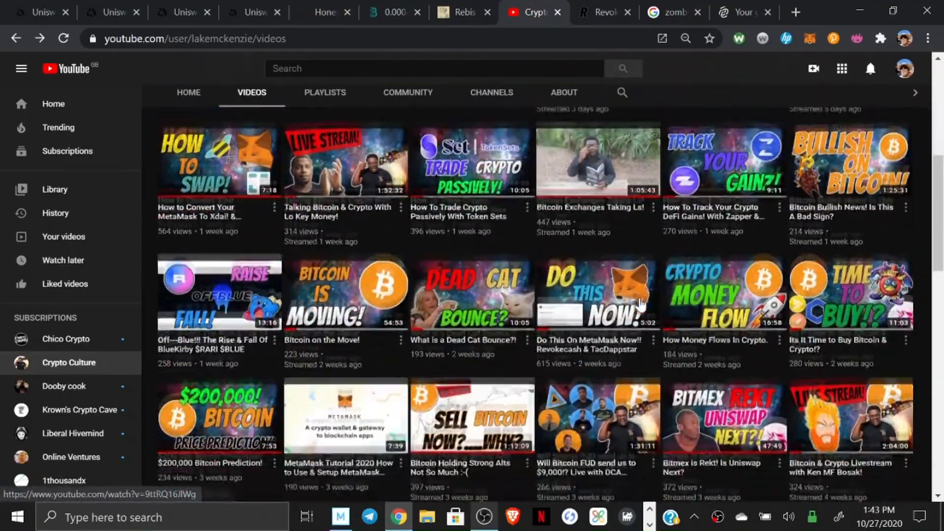
{"action": "scroll", "scroll_direction": "down", "scroll_amount": 3}
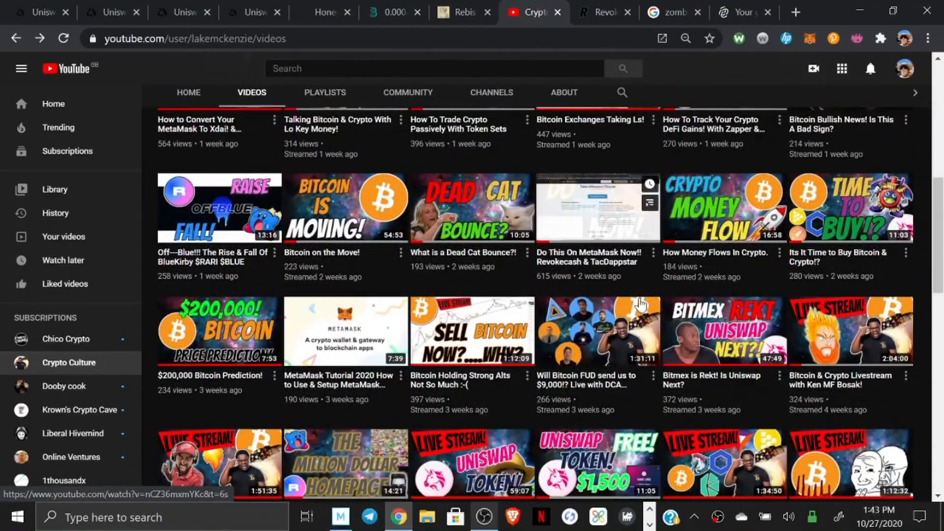
{"action": "mouse_move", "coordinate": [596, 244]}
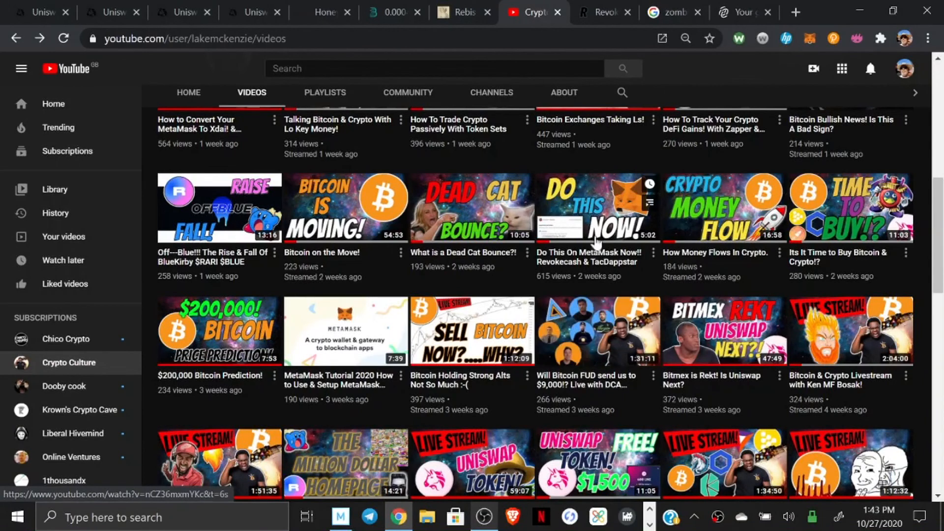
{"action": "mouse_move", "coordinate": [598, 232]}
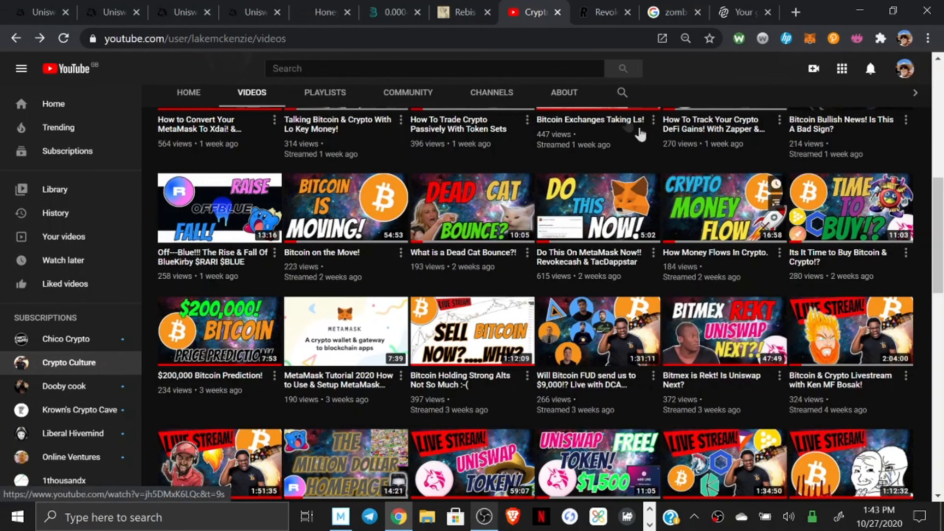
{"action": "mouse_move", "coordinate": [631, 160]}
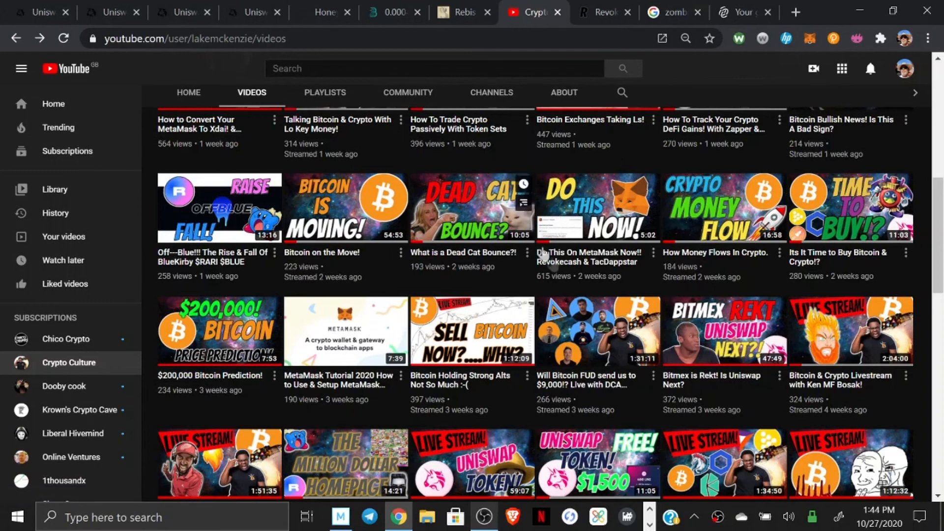
{"action": "mouse_move", "coordinate": [528, 163]}
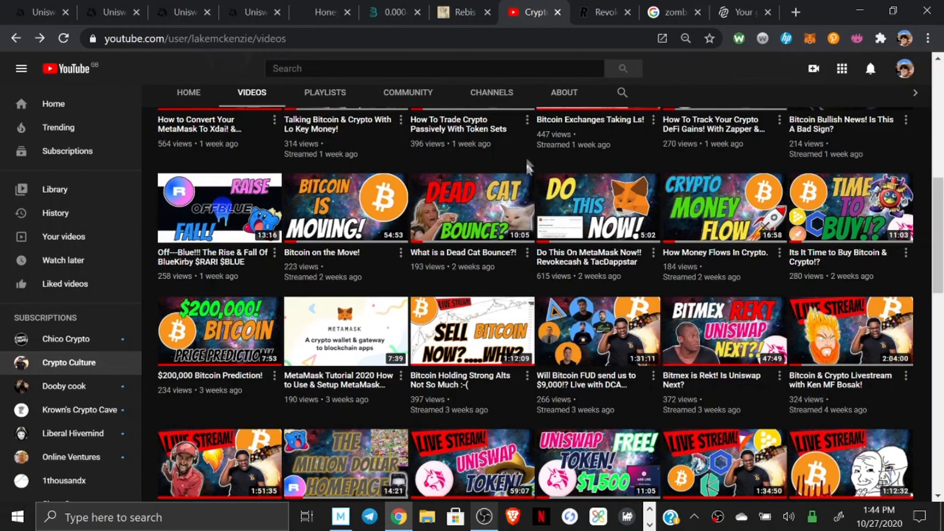
{"action": "mouse_move", "coordinate": [629, 271]}
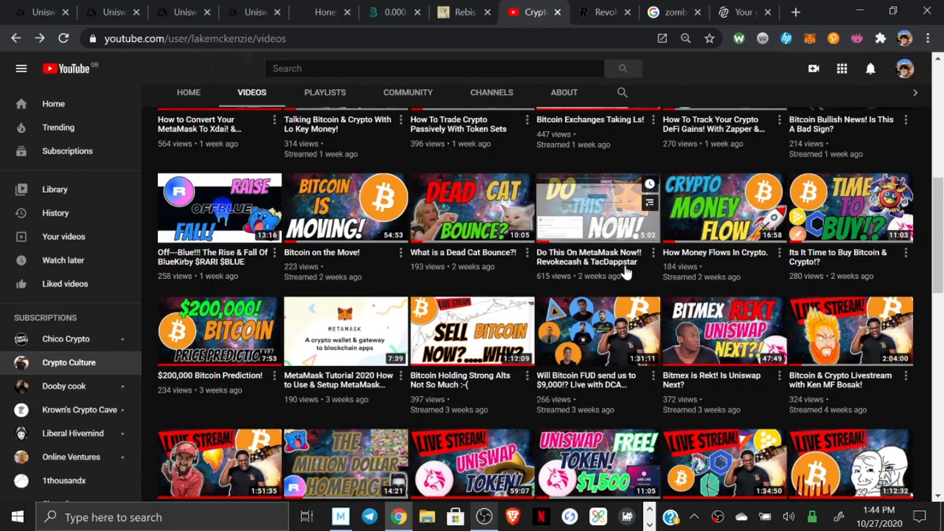
{"action": "mouse_move", "coordinate": [625, 272]}
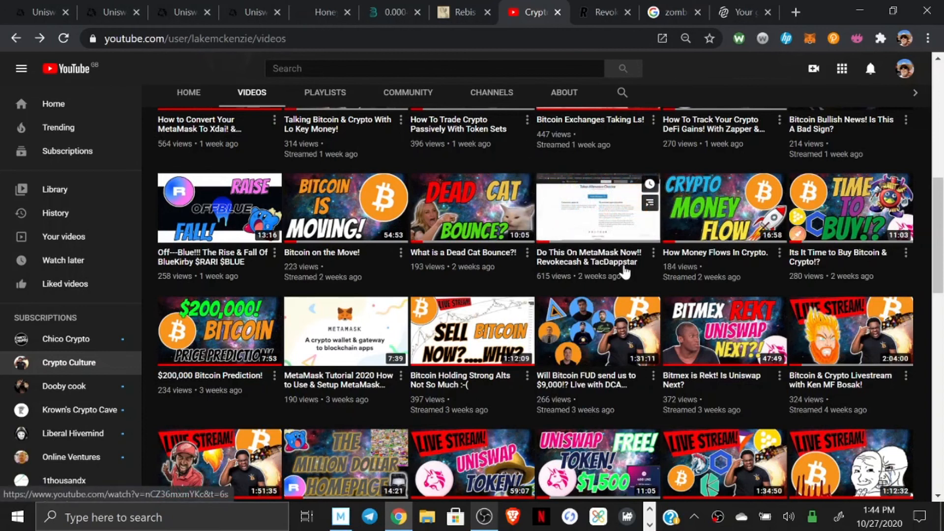